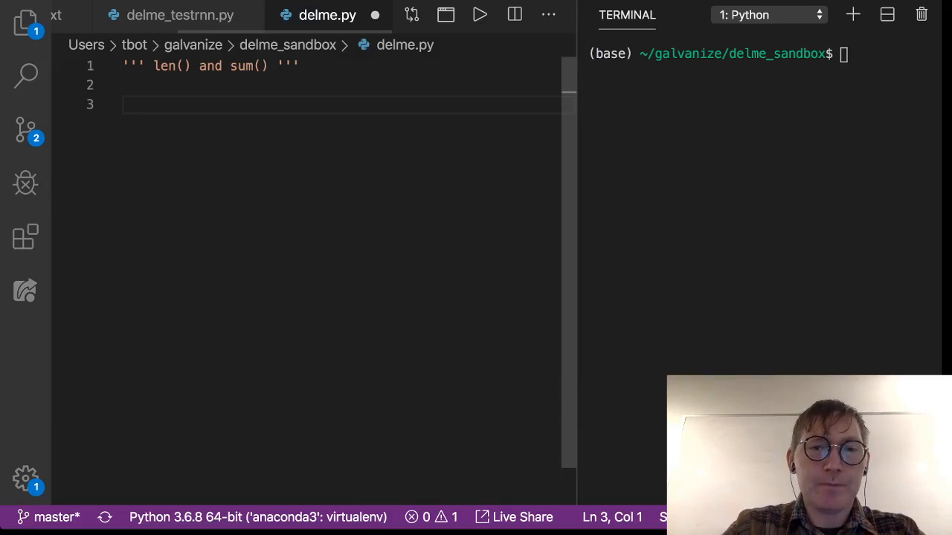
Add a bare len() call on line 3 and push it down one line
text(len())
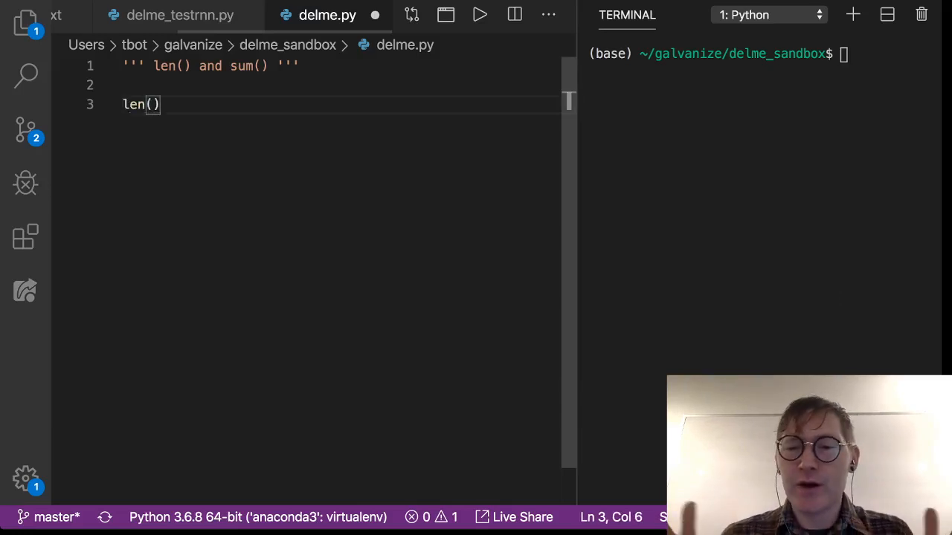
key(Left)
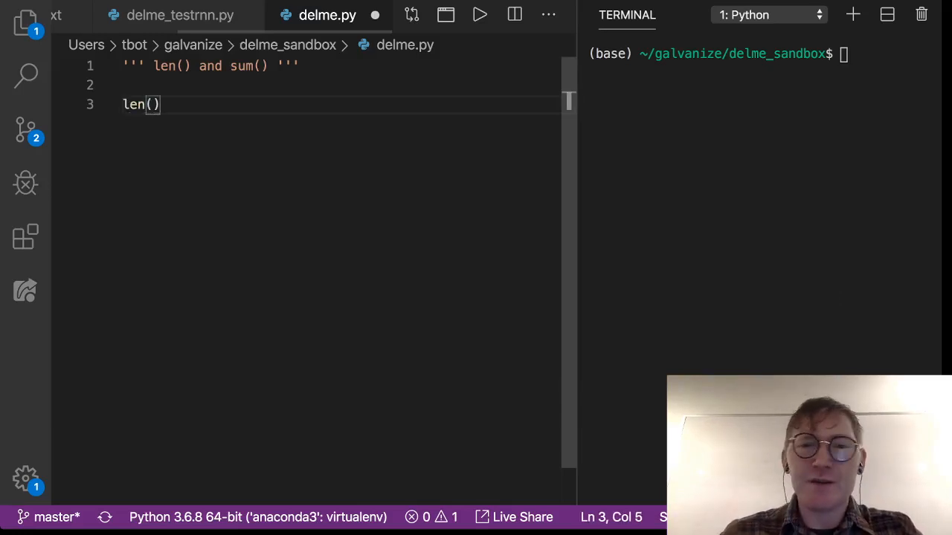
key(Enter)
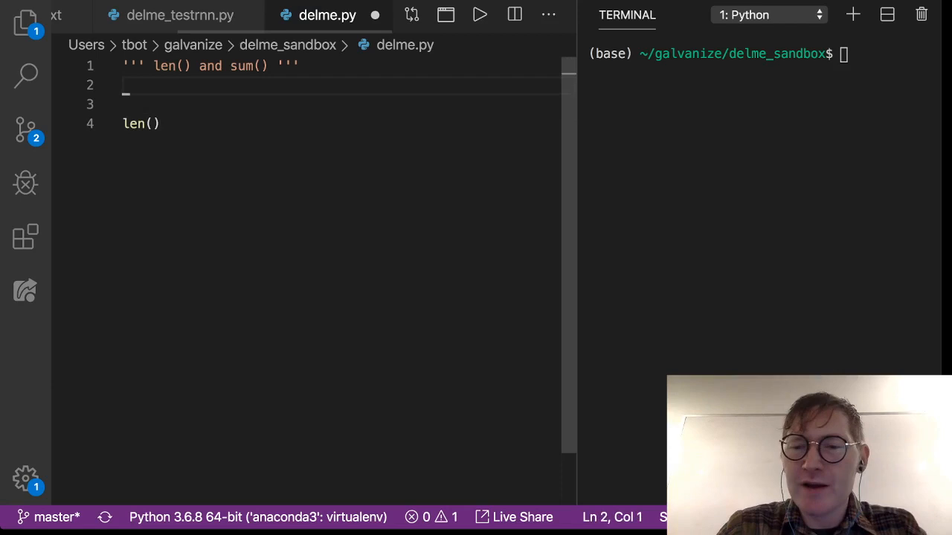
Define some_str = 'the cat is running' above the len() call
key(Enter)
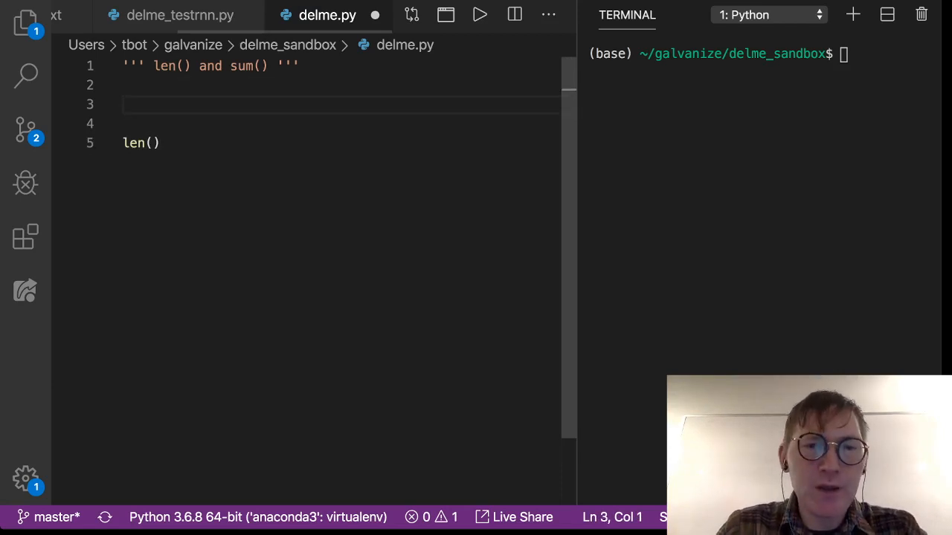
text(s)
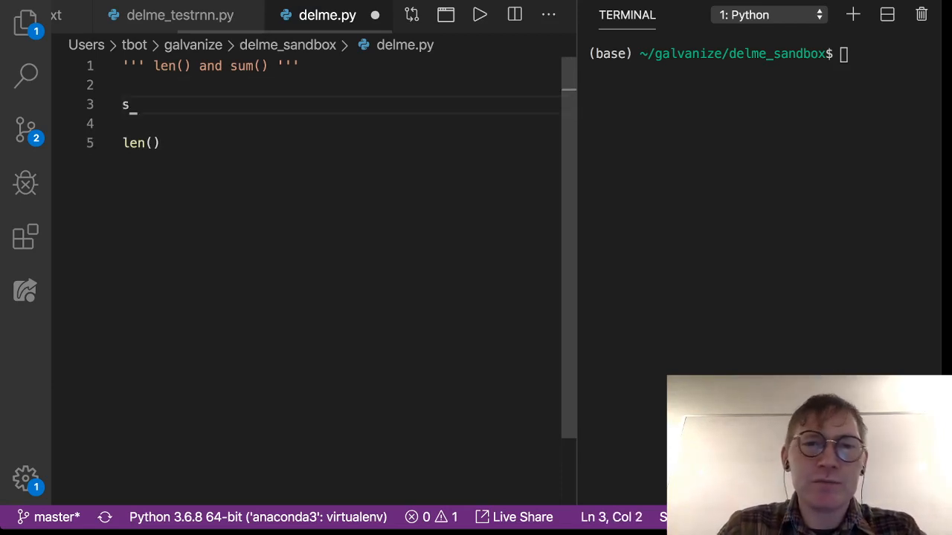
text(ome_str =)
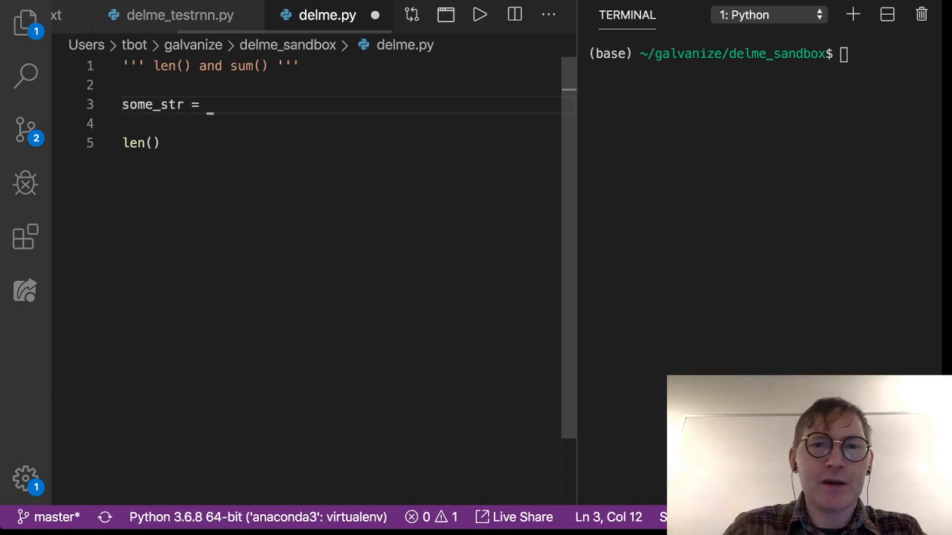
text('the cat ')
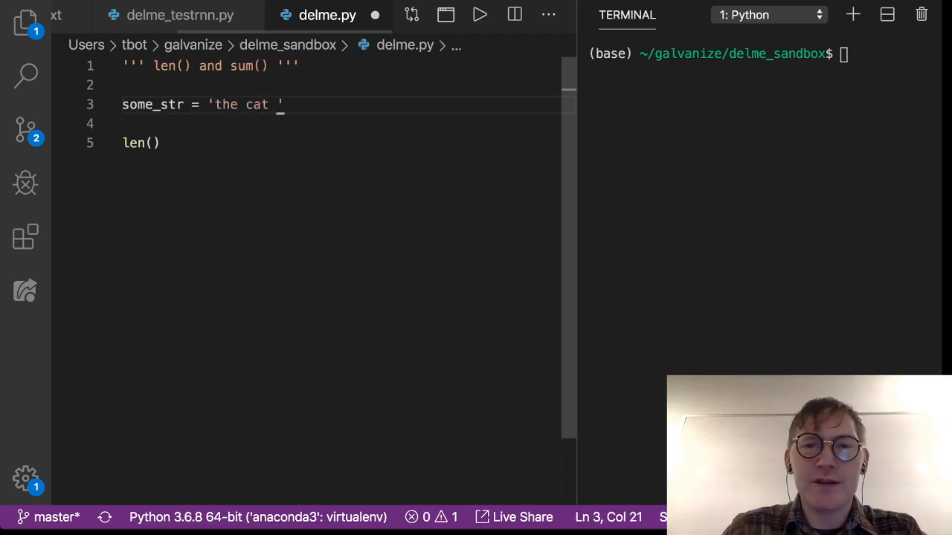
text(is running)
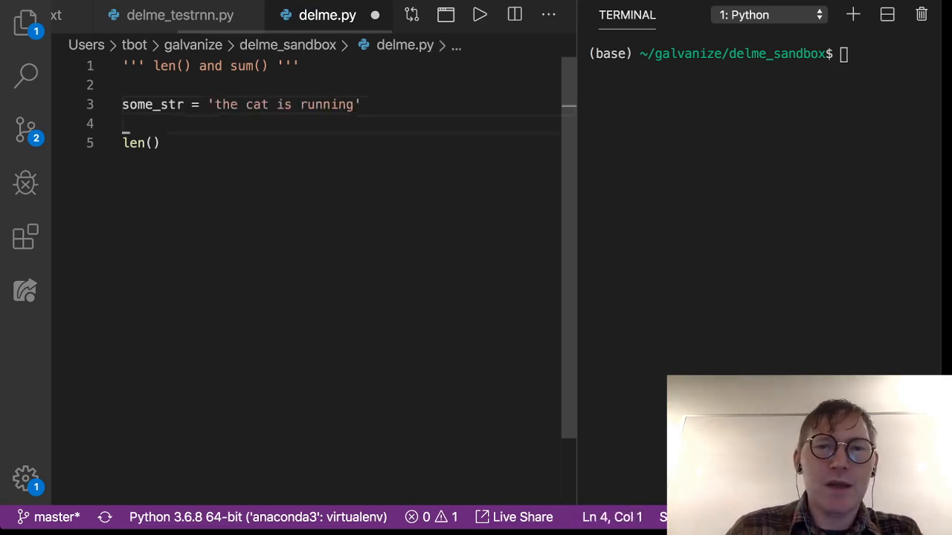
Pass some_str into len() and wrap the call in print()
click(148, 143)
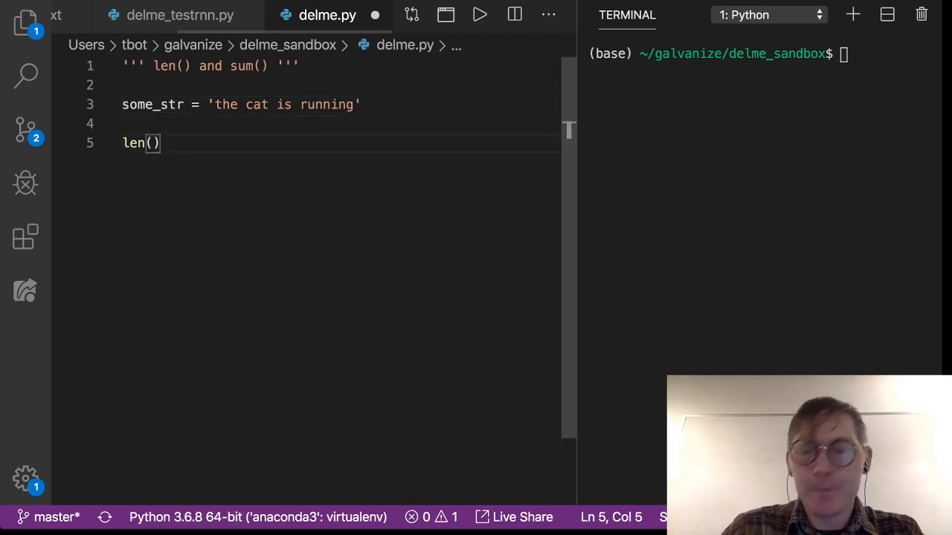
text(some_str)
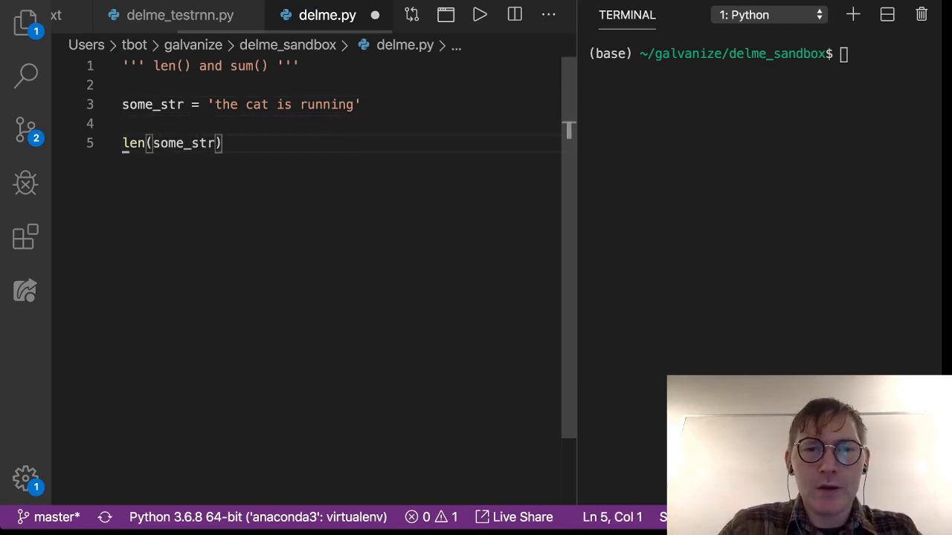
text(print()
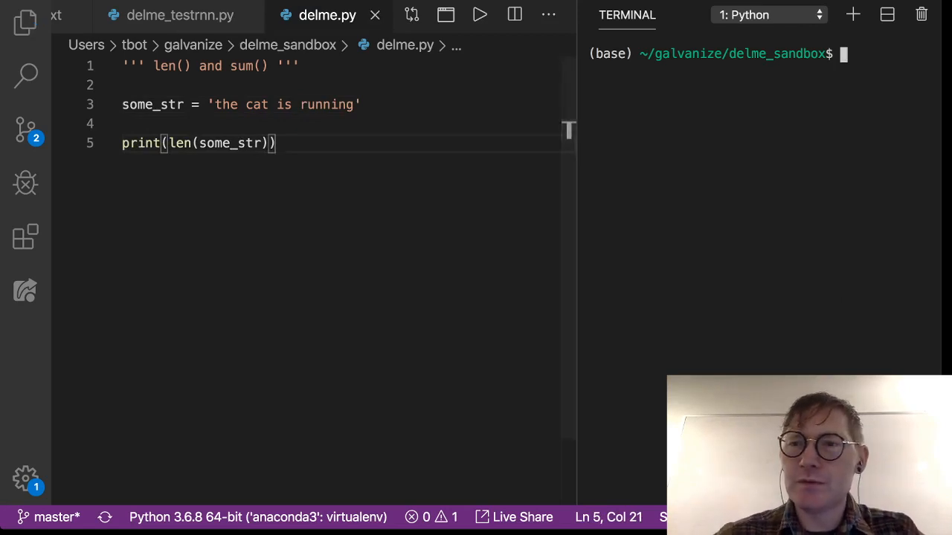
Run python delme.py in the terminal, showing 18 for 'the cat is running'
text(python delme.py)
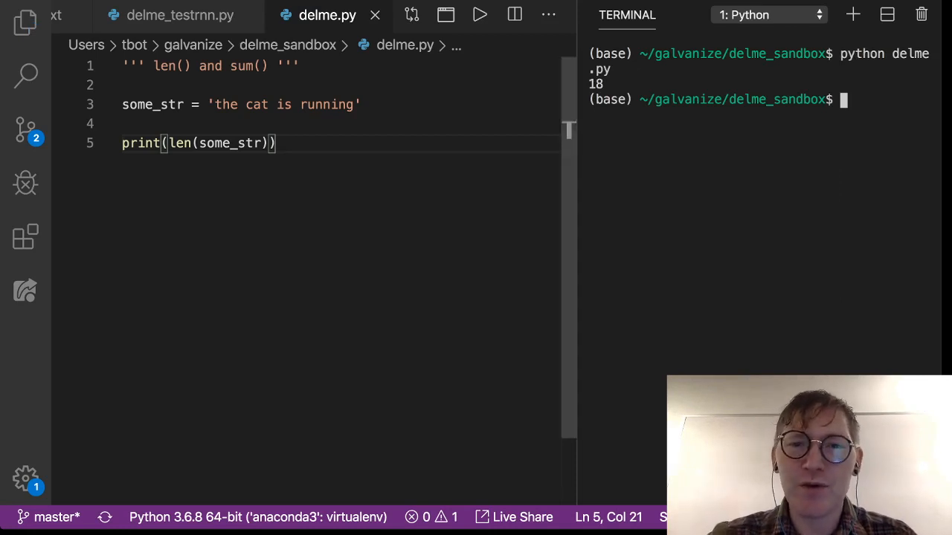
drag(216, 104, 353, 104)
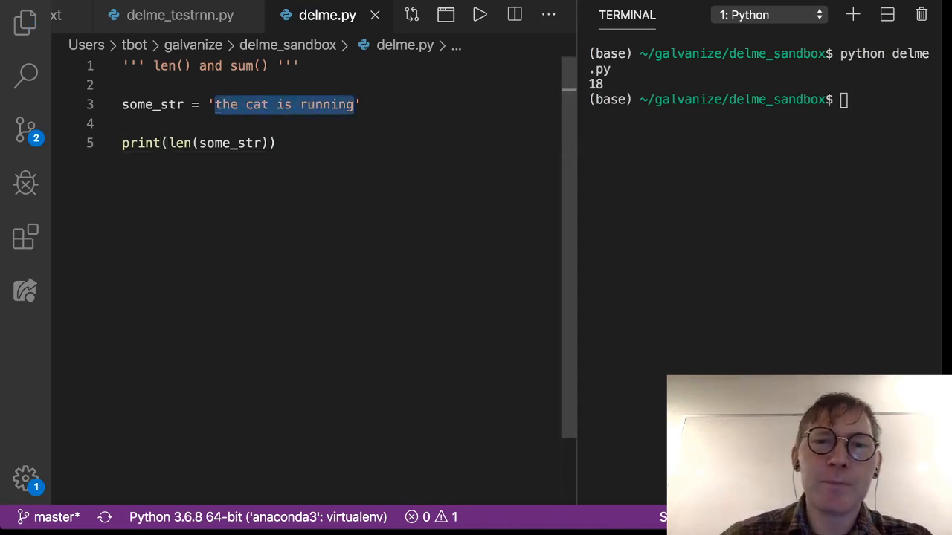
click(242, 105)
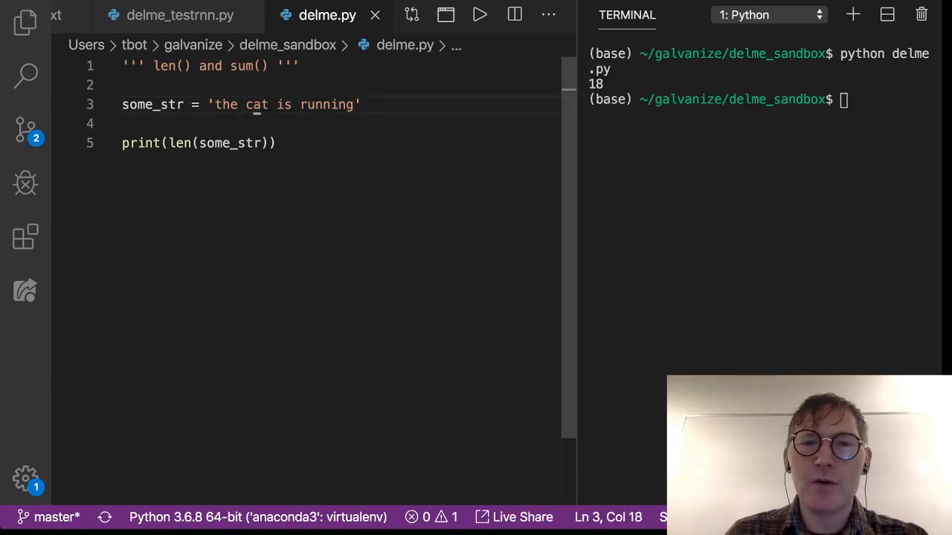
click(277, 143)
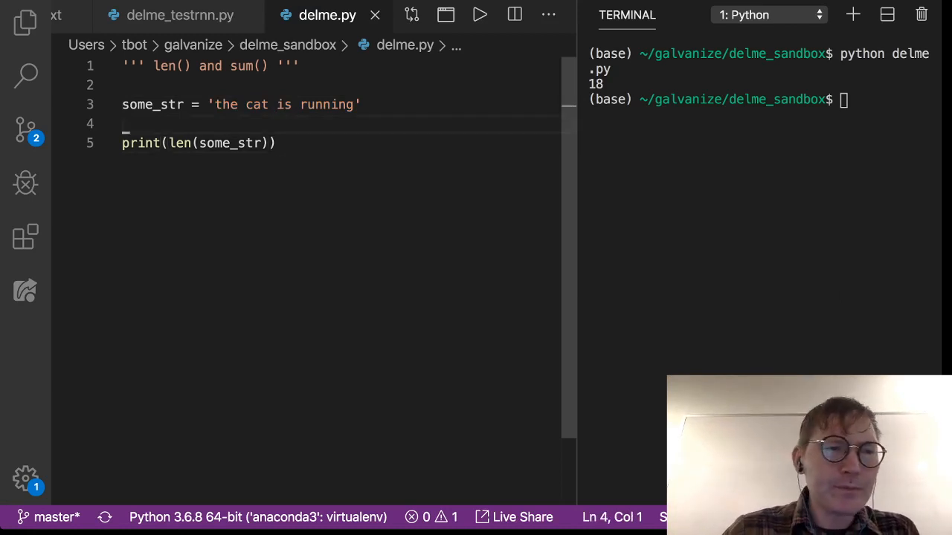
Add str_lst = list(some_str) on a new line under some_str
key(Enter)
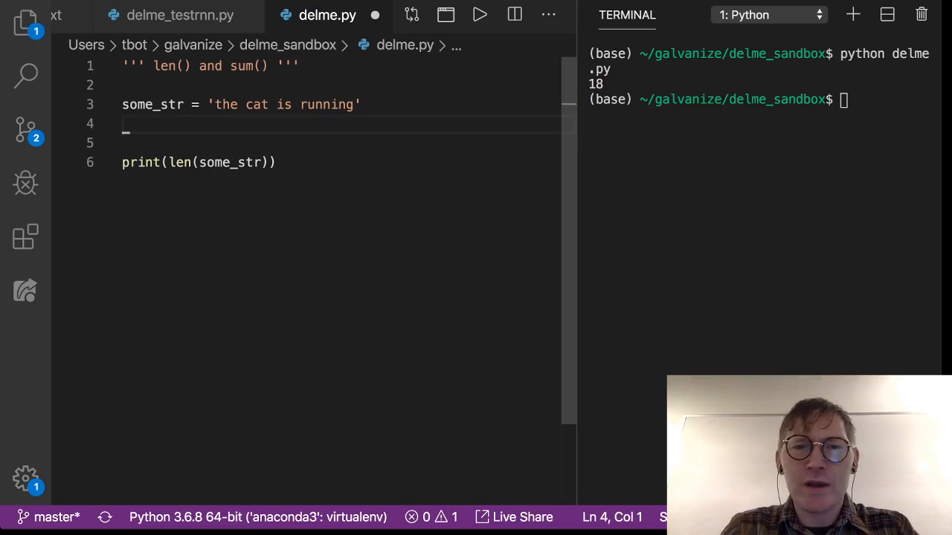
text(str_)
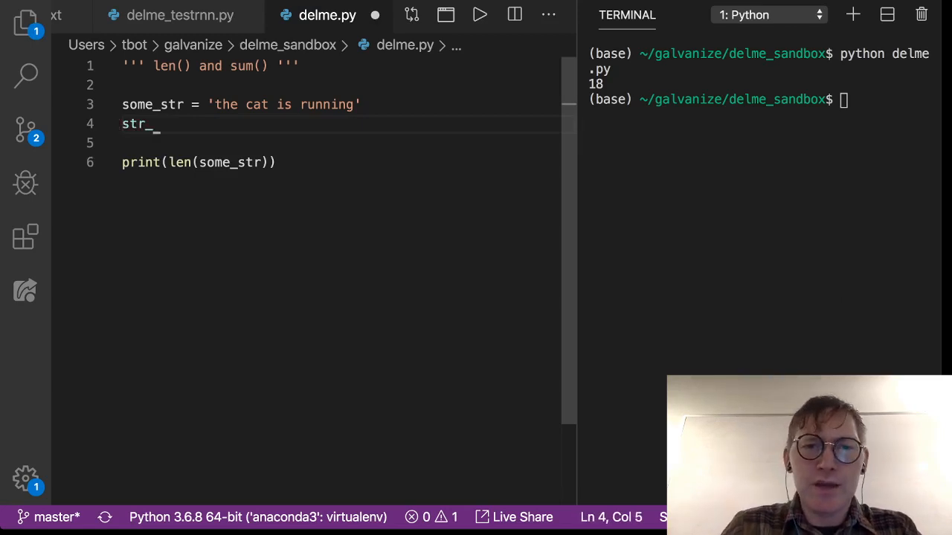
text(lst)
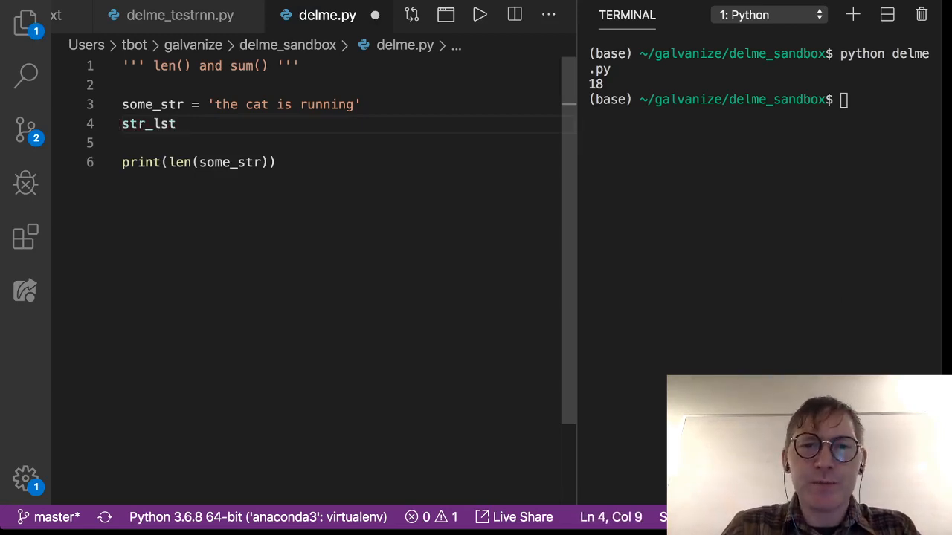
text(= list(som))
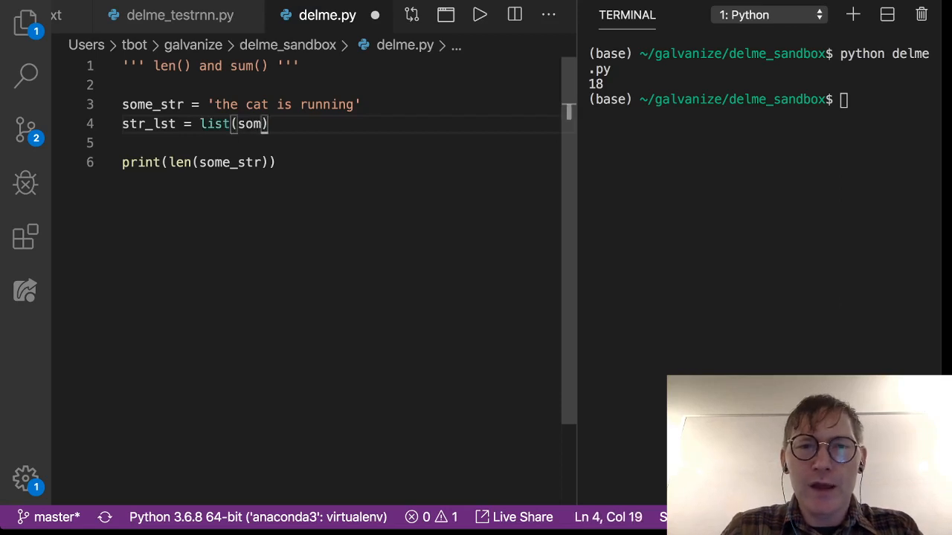
text(e)
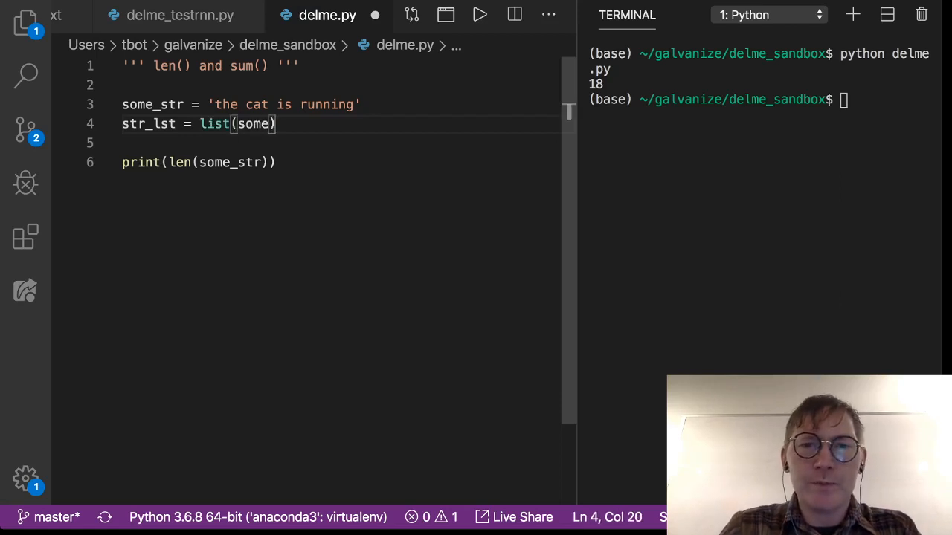
text(_some)
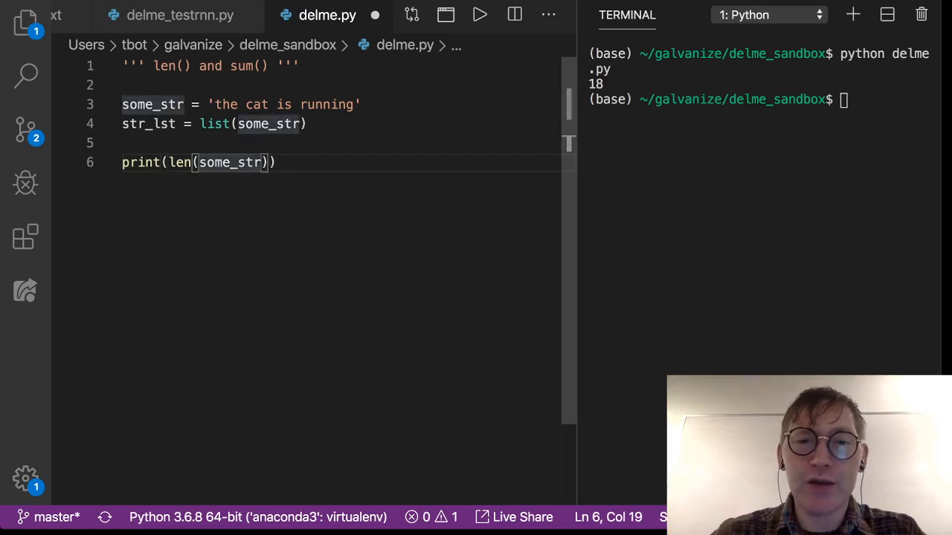
Replace some_str with str_lst inside the len() print call
key(Backspace)
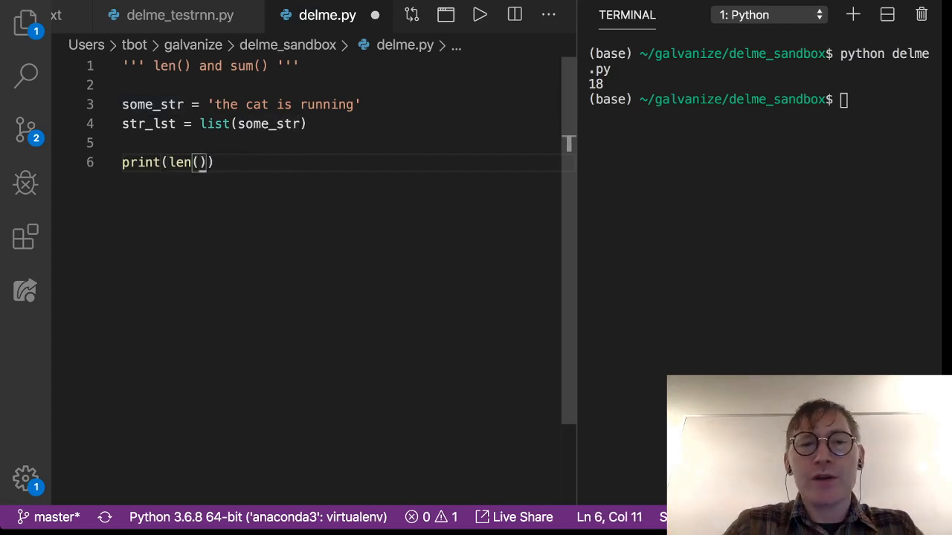
text(str)
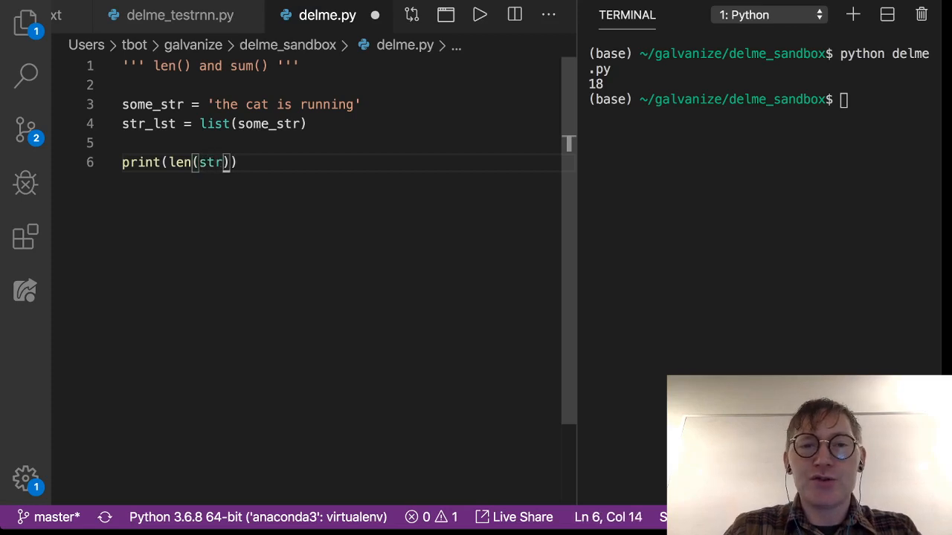
text(_lst)
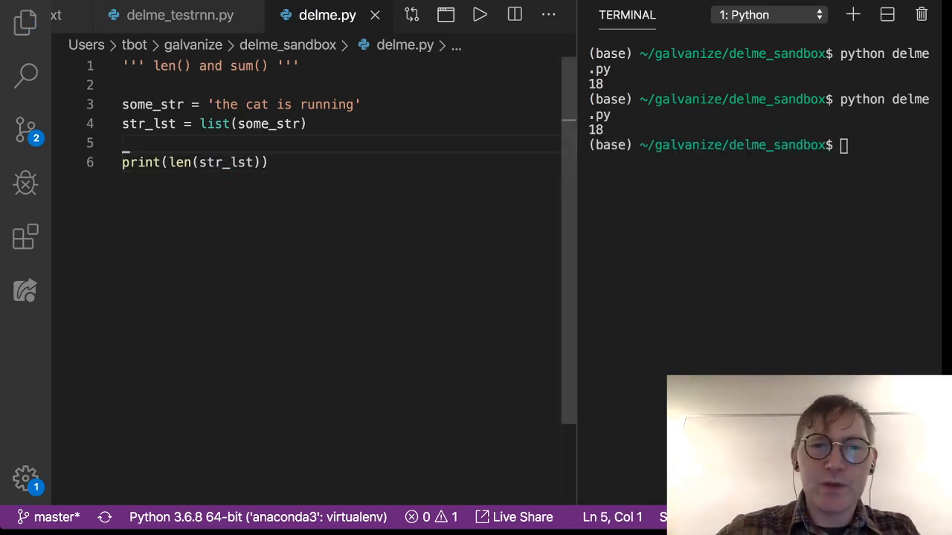
Add print(some_str) on line 6 and start another print on line 7
text(print)
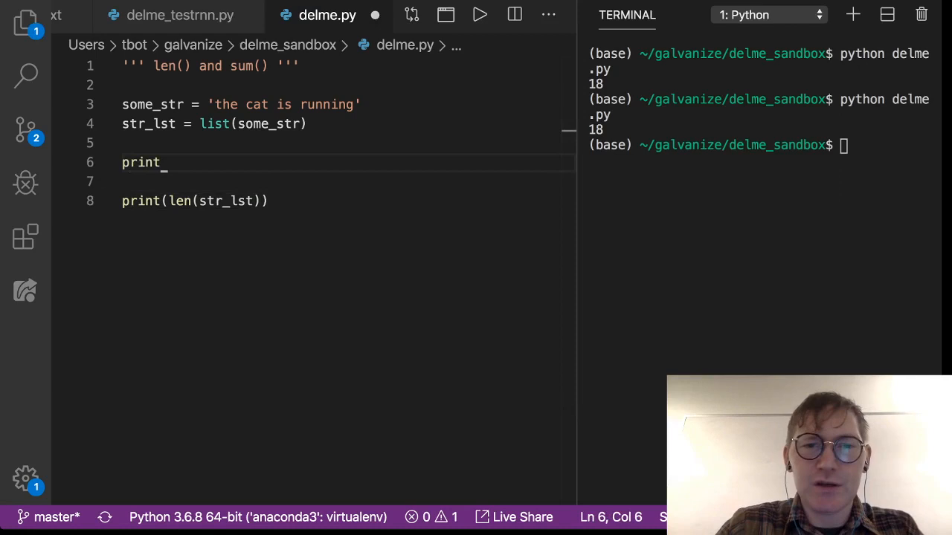
text((some_str))
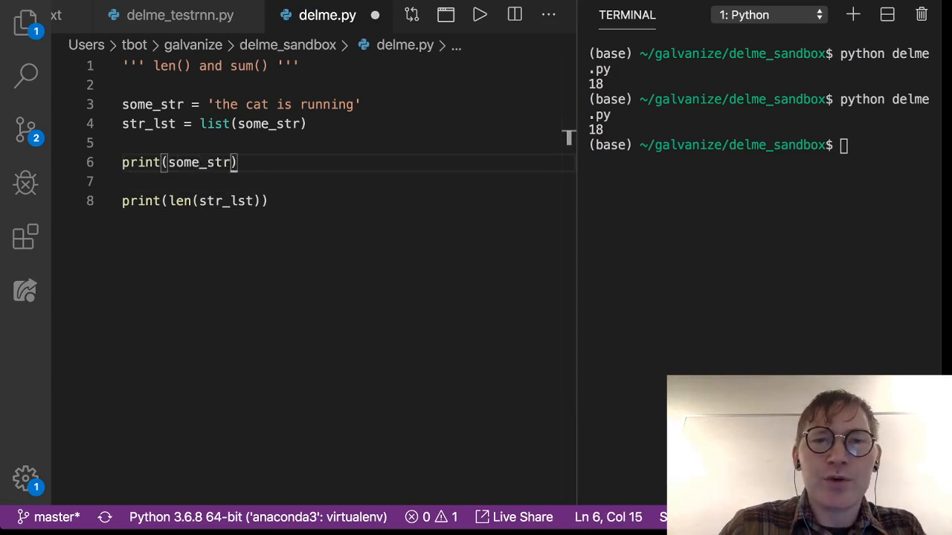
text(pr)
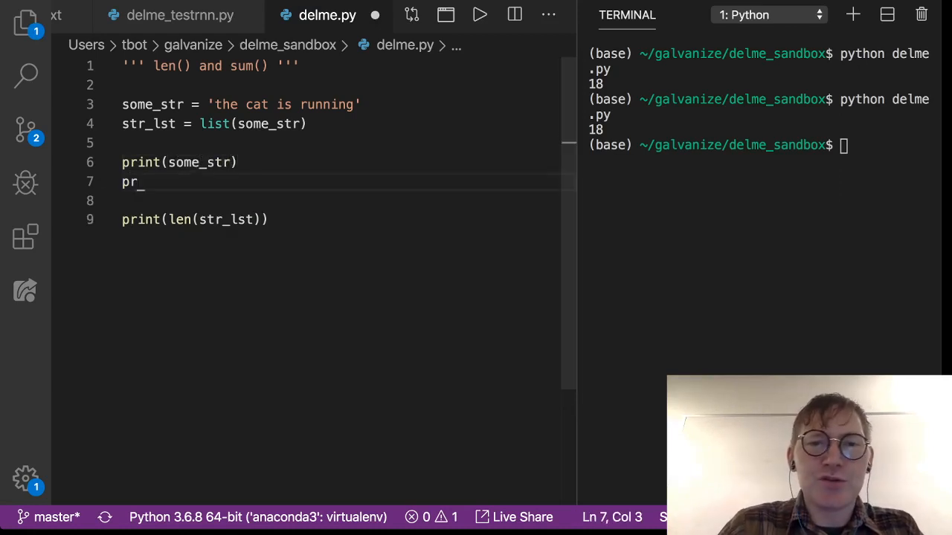